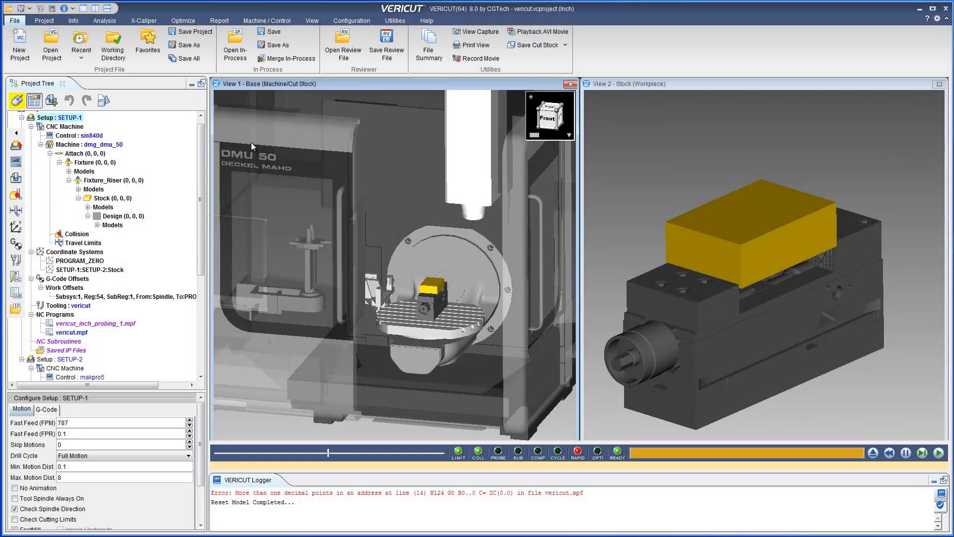
pyautogui.moveTo(246, 140)
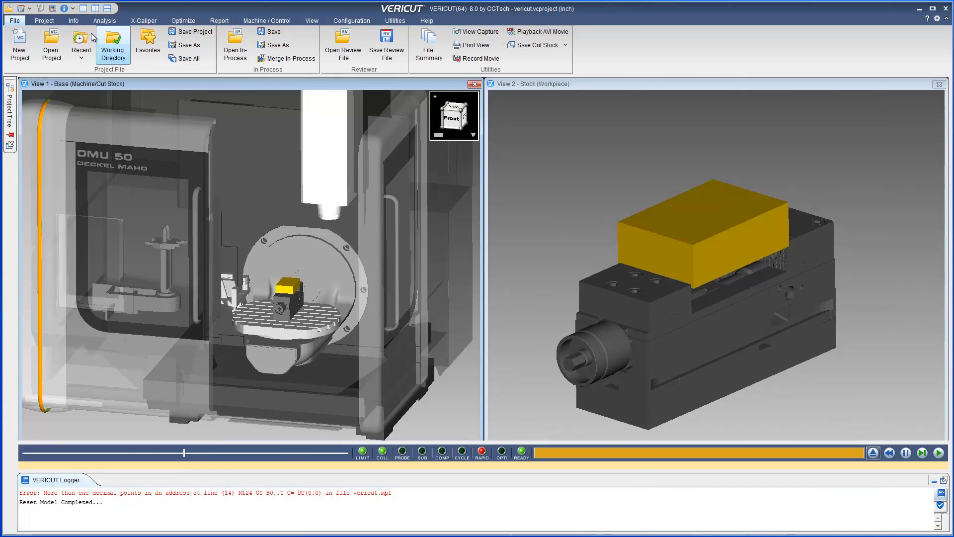
# Step: Browse the Info, Project Setup and Info tabs, then return to the File commands
pyautogui.click(70, 20)
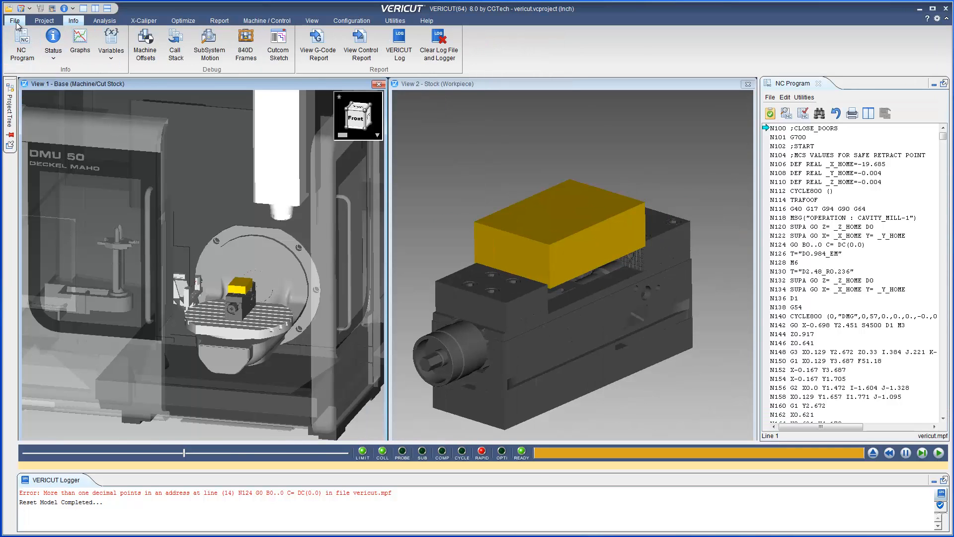
pyautogui.click(45, 20)
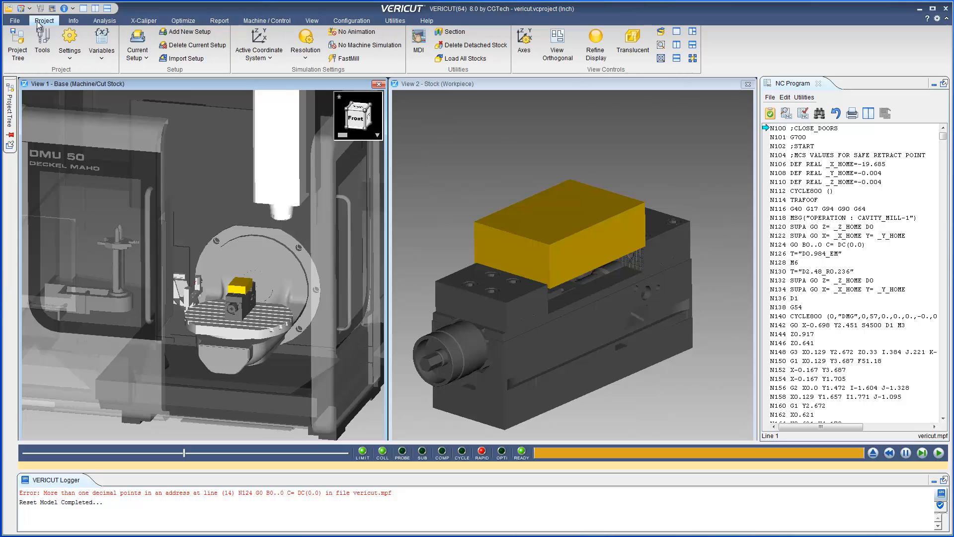
pyautogui.click(71, 20)
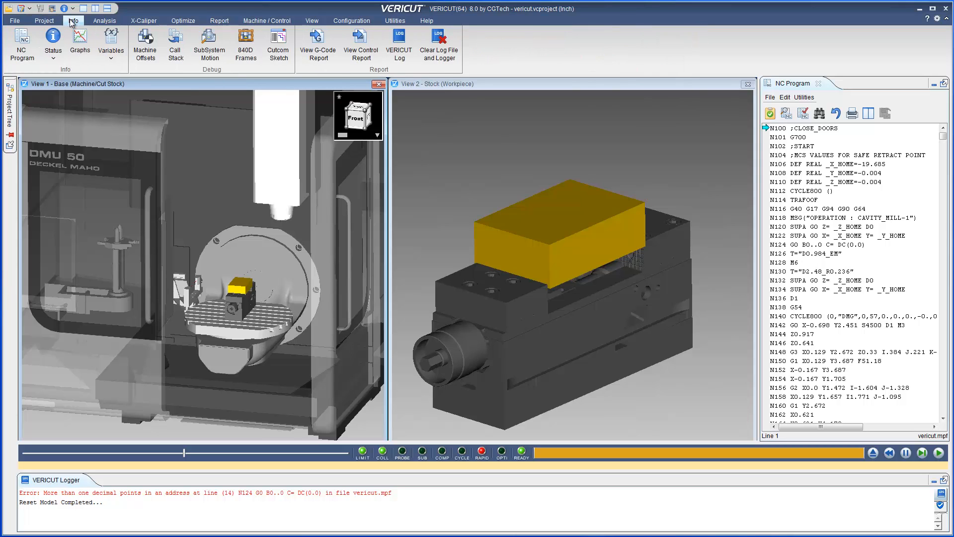
pyautogui.moveTo(14, 19)
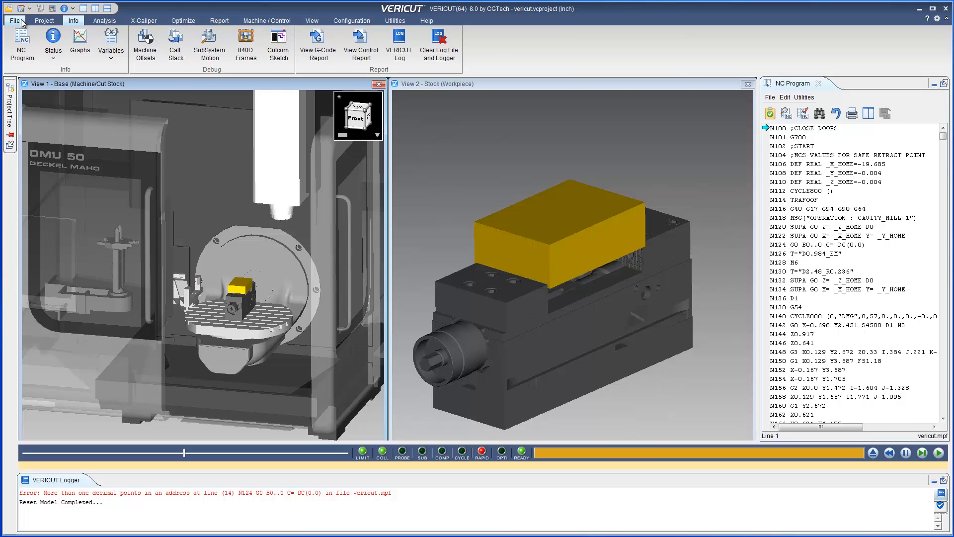
pyautogui.click(17, 20)
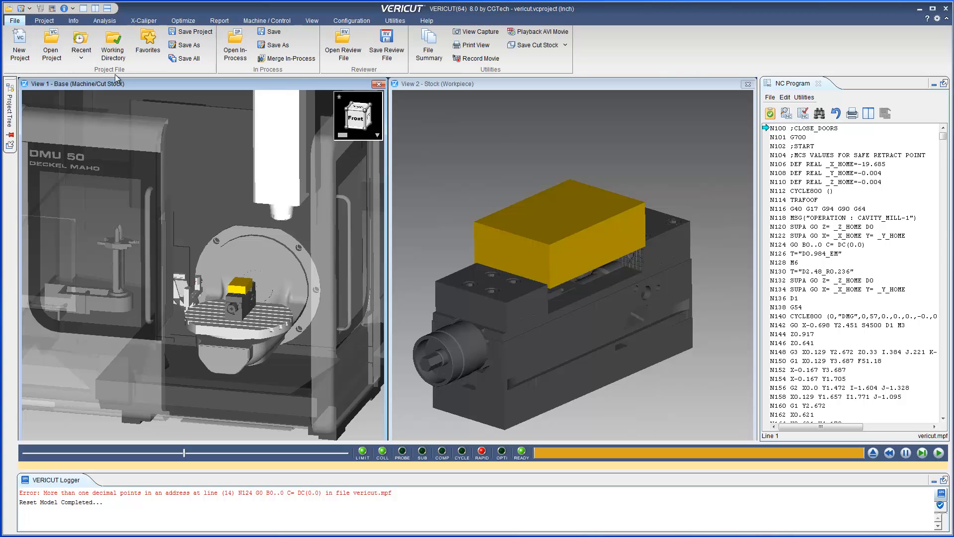
pyautogui.moveTo(757, 20)
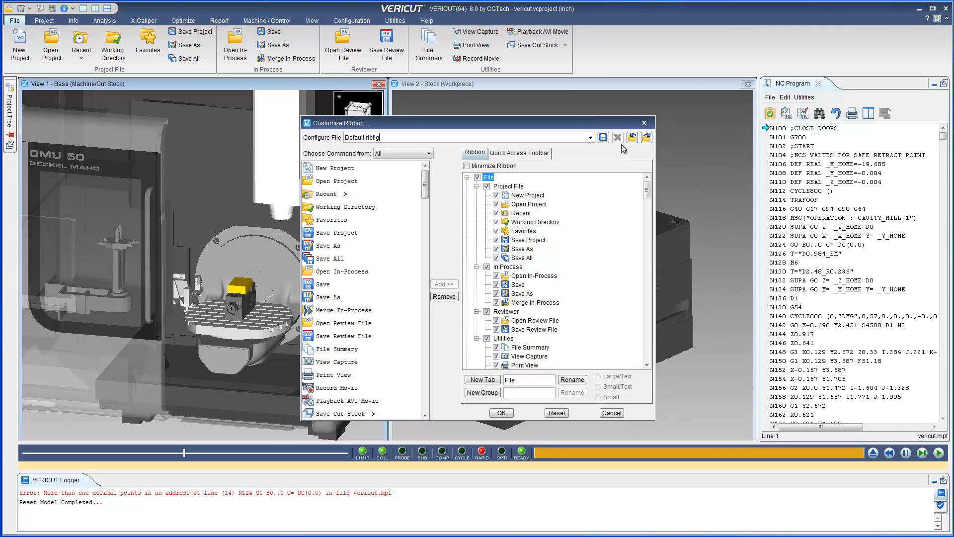
# Step: Select the Project File group and scroll the command list down to Preferences
pyautogui.click(507, 186)
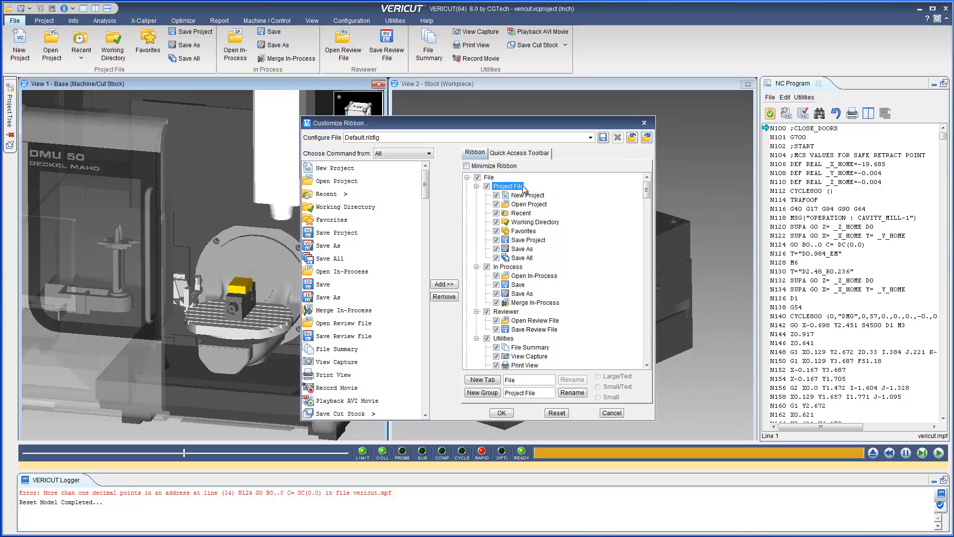
pyautogui.scroll(-3)
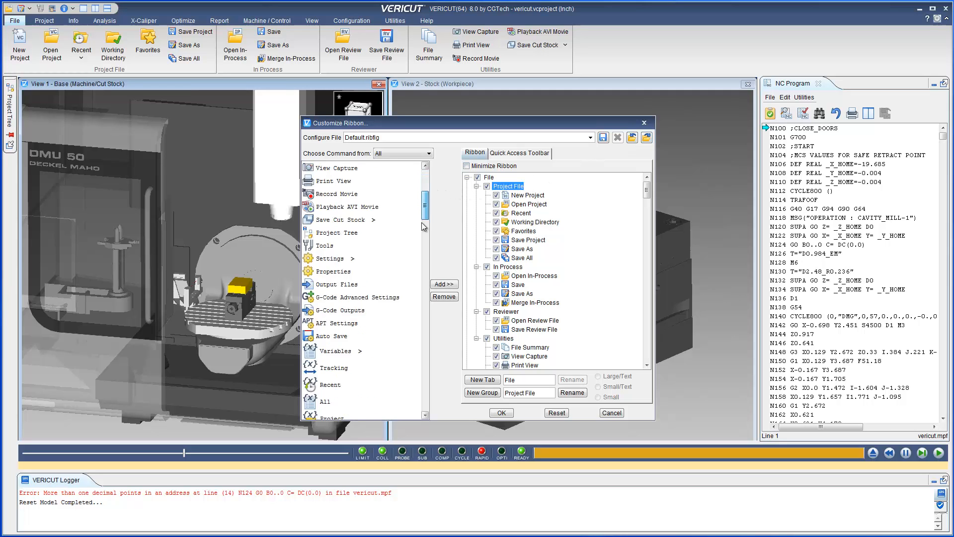
pyautogui.scroll(-3)
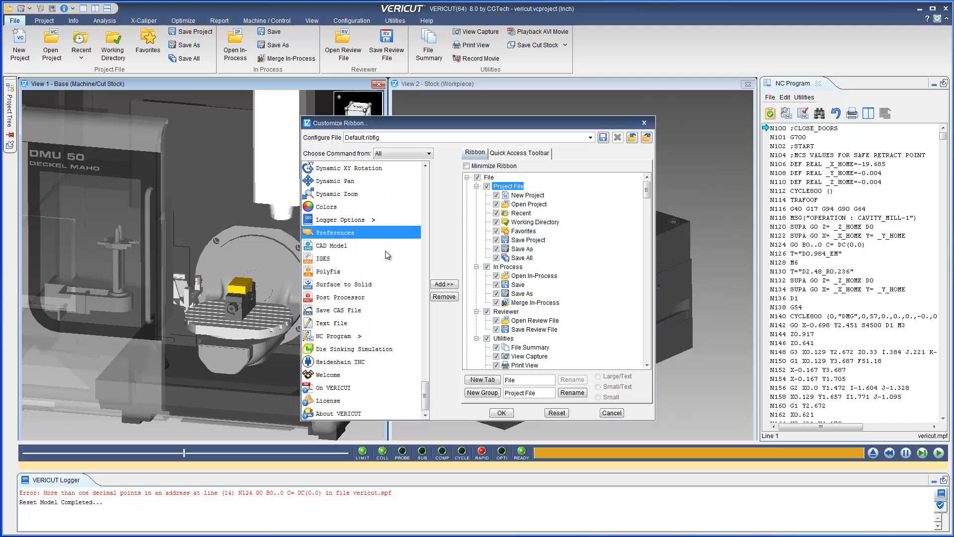
# Step: Add Preferences to the Project File group and show Save Project as Large/Text
pyautogui.click(444, 284)
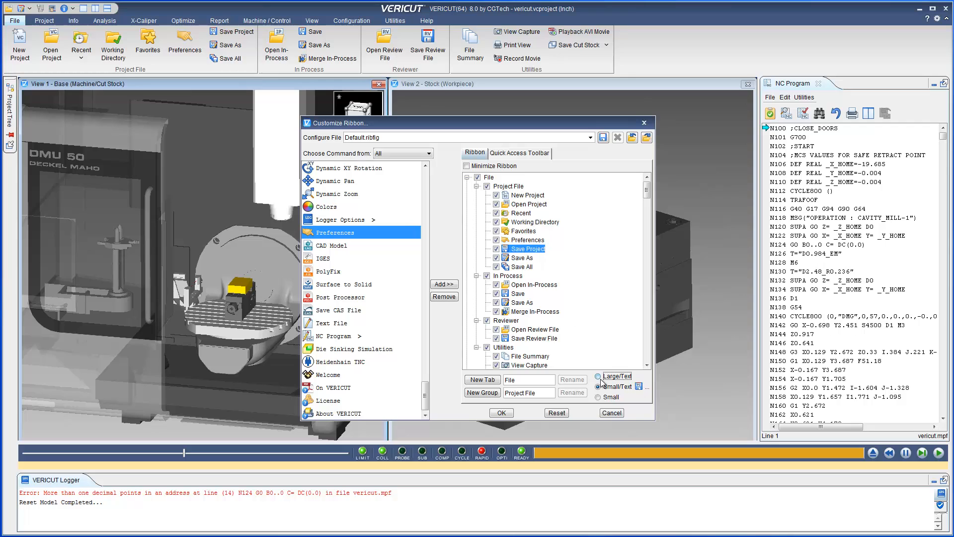
pyautogui.click(598, 376)
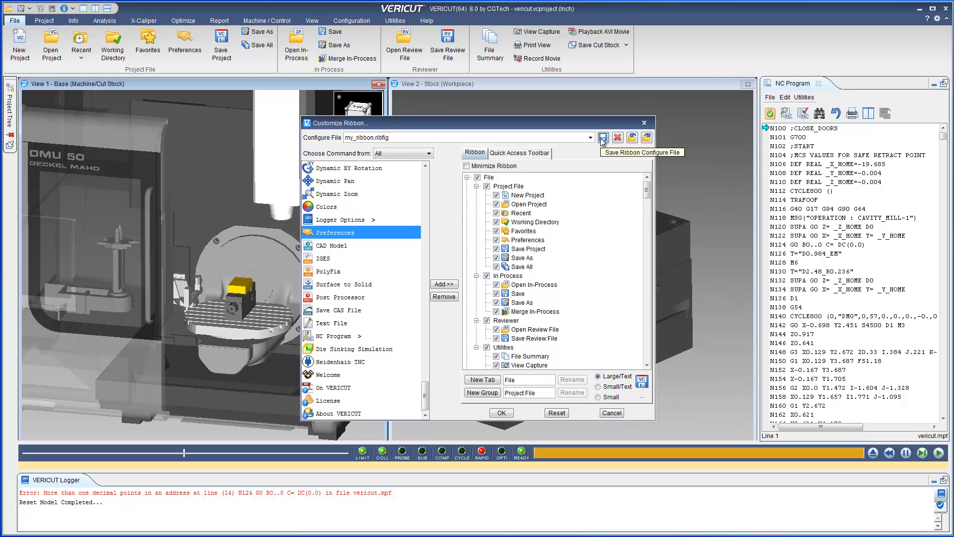
pyautogui.moveTo(603, 138)
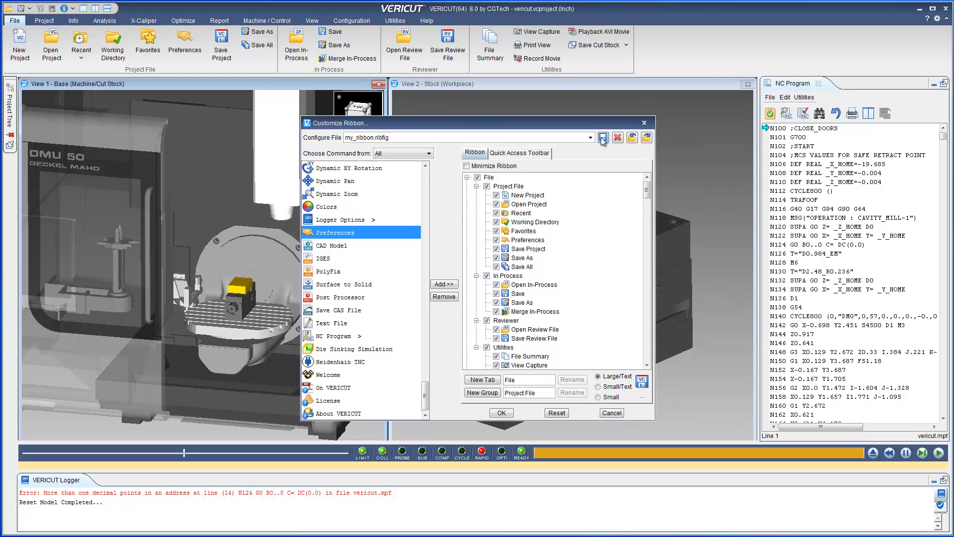
# Step: Save the ribbon configuration, preview VERICUT_CLASSIC, then switch back to my_ribbon
pyautogui.click(589, 137)
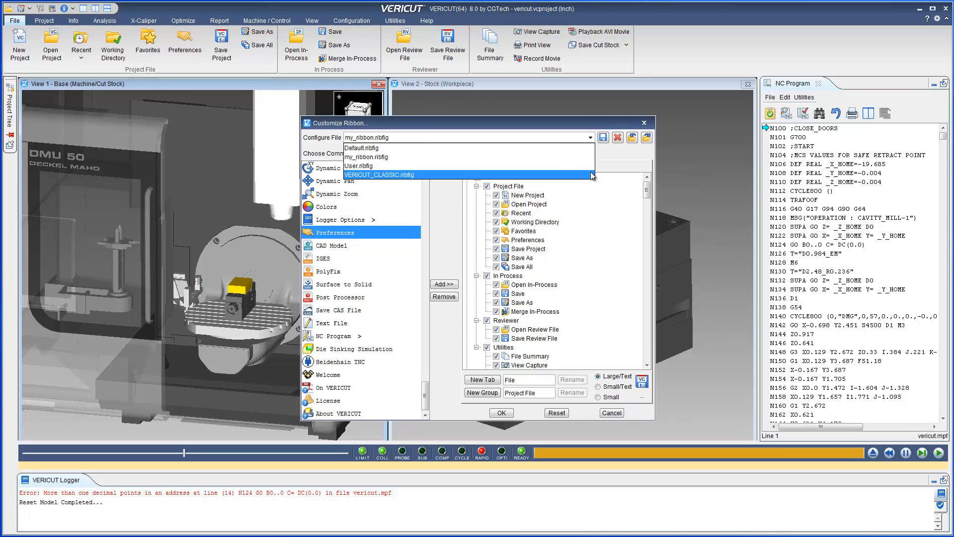
pyautogui.click(379, 174)
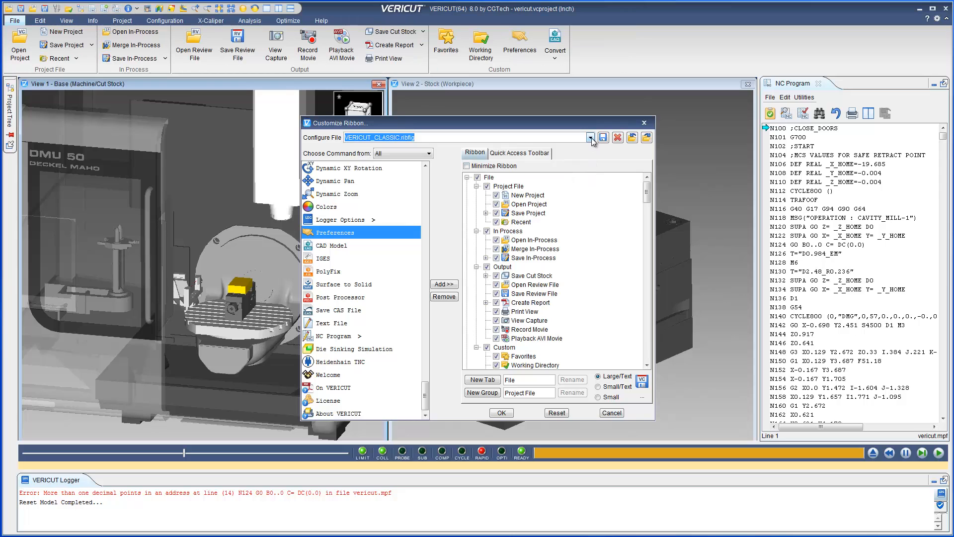
pyautogui.click(590, 137)
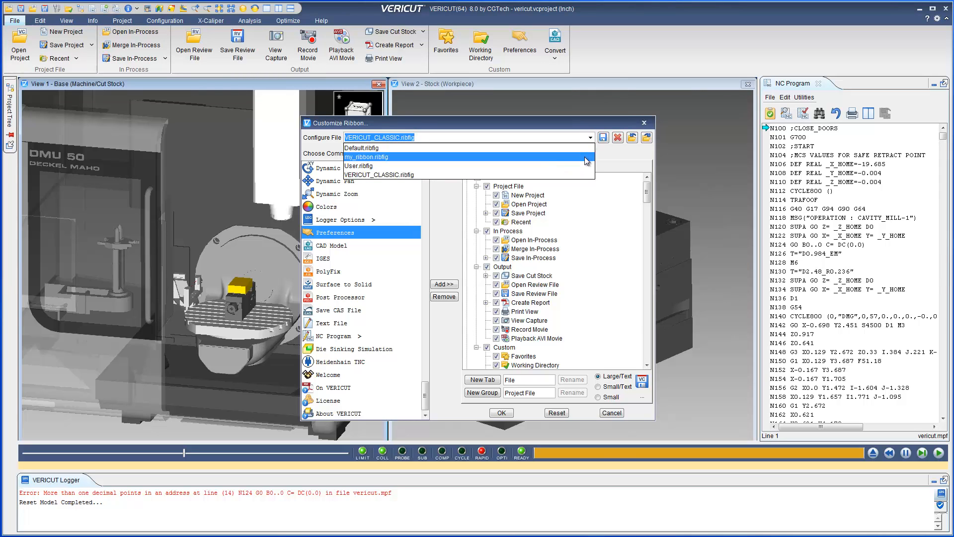
pyautogui.click(367, 156)
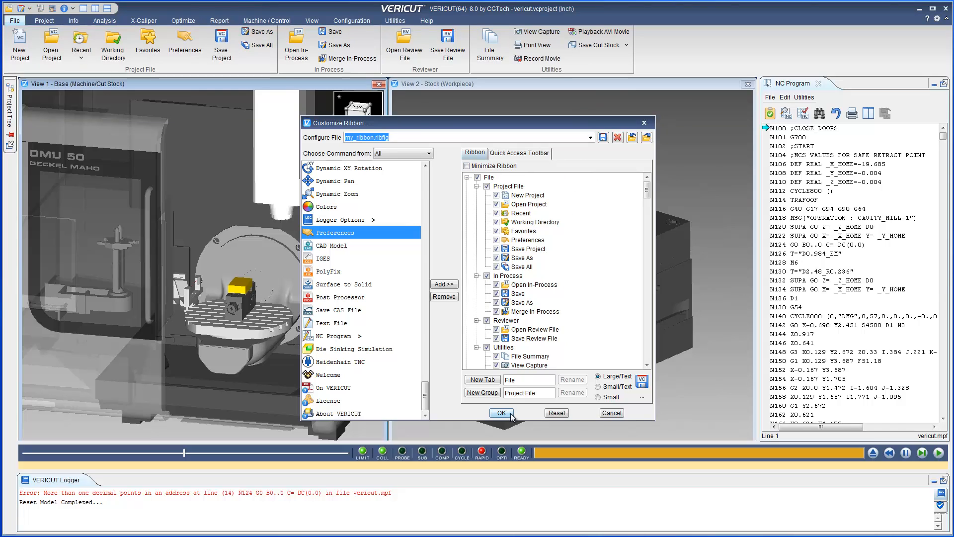
# Step: Accept the customization with OK and collapse the ribbon to tab names
pyautogui.click(501, 412)
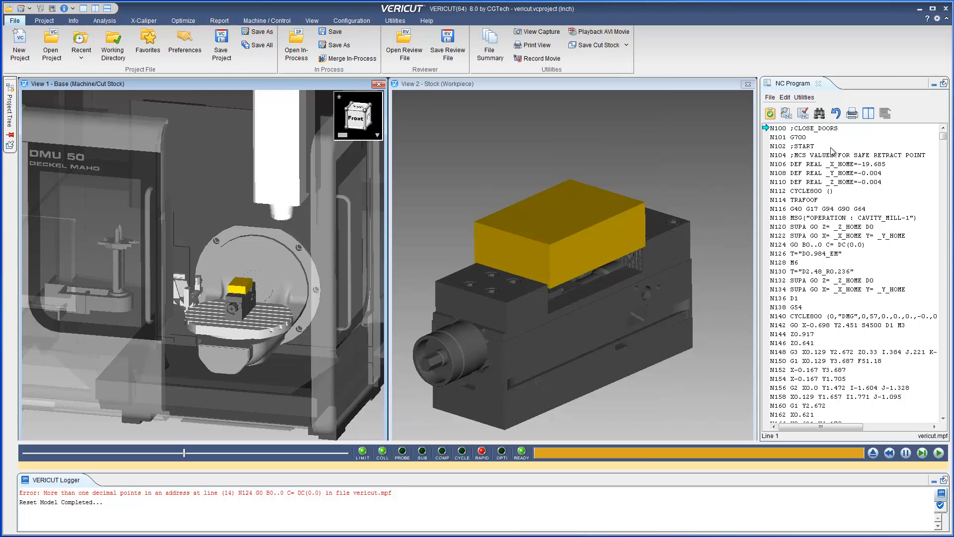
pyautogui.click(940, 18)
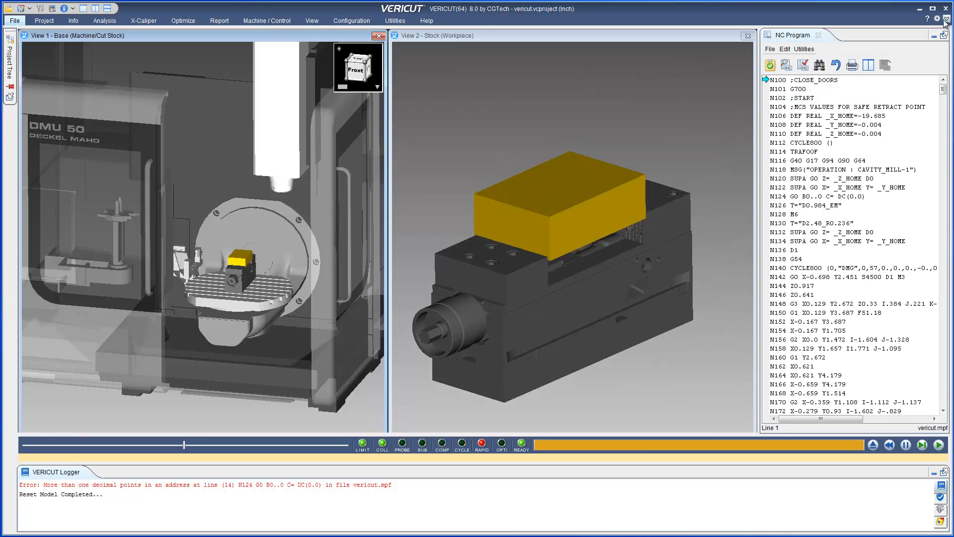